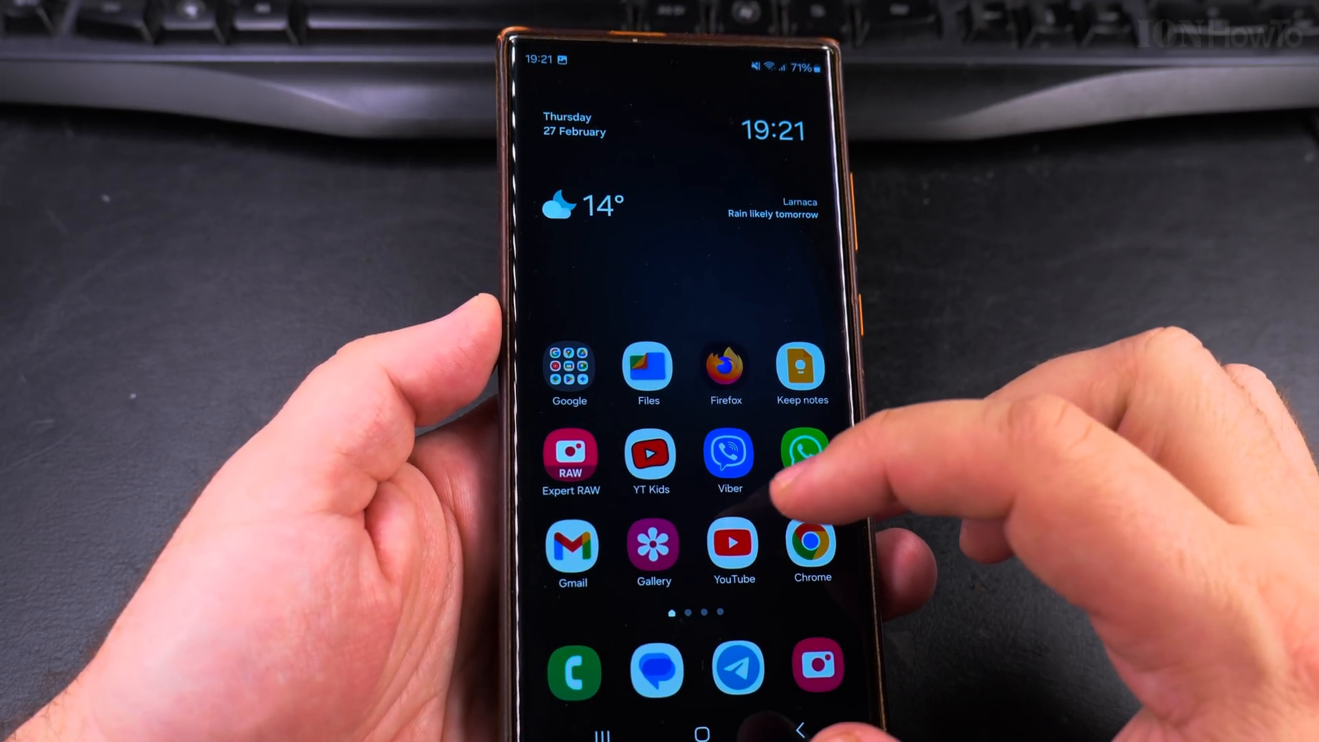
# Step: Launch Files and navigate DCIM > testtttt > Blackmagic Camera to list its screenshots
pyautogui.click(647, 366)
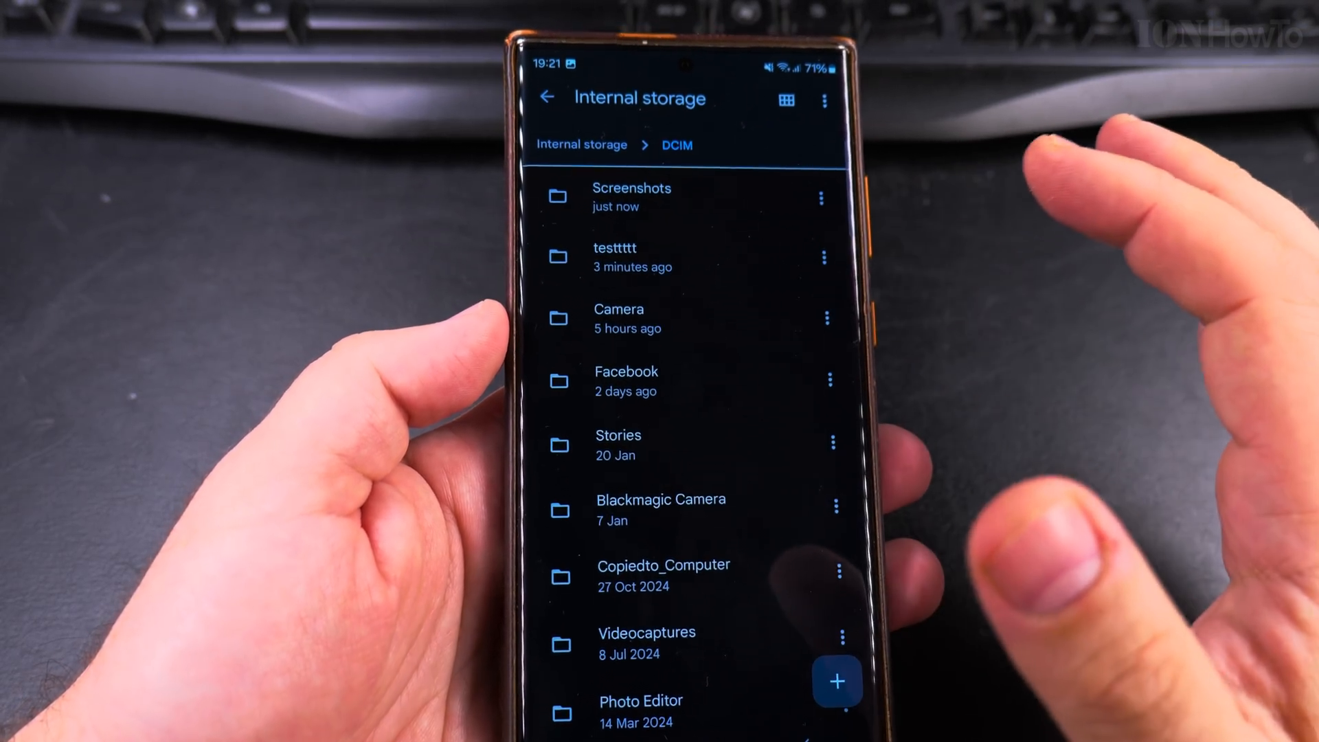
pyautogui.click(616, 257)
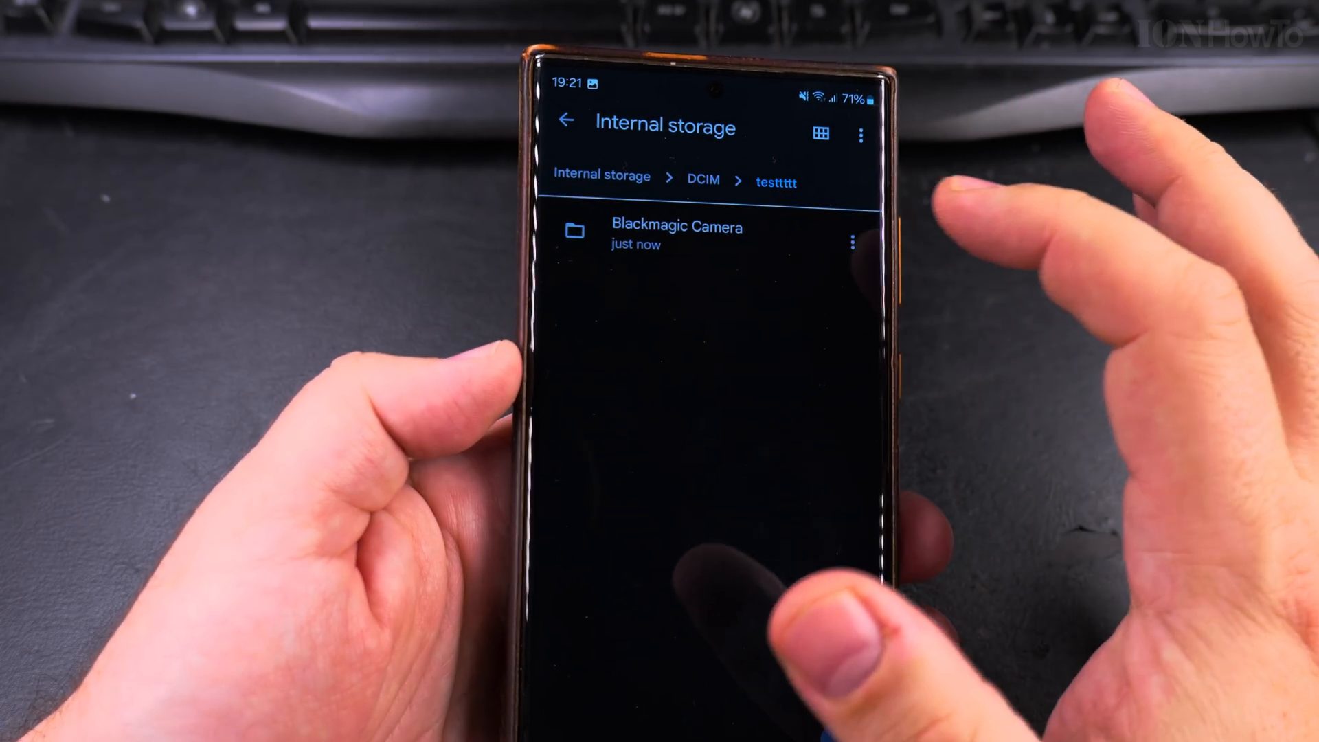
pyautogui.click(676, 234)
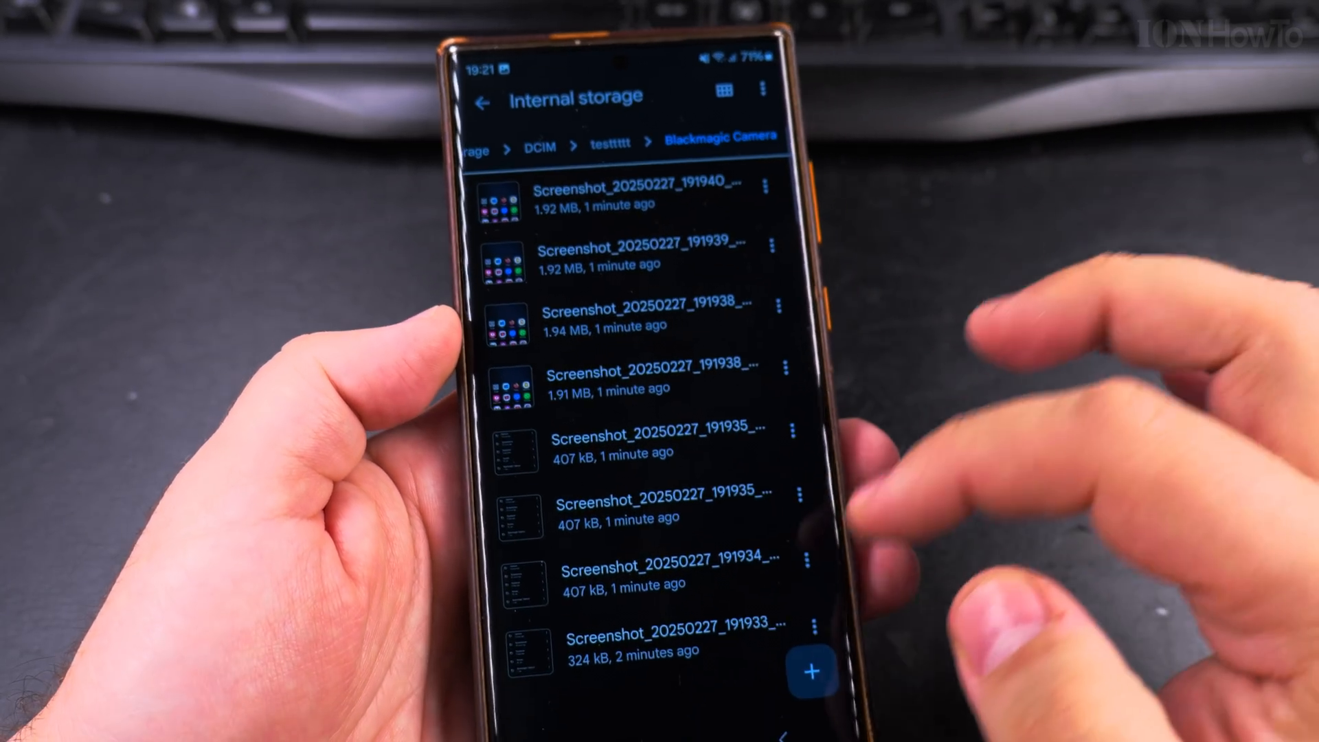
# Step: Create a new folder named rrrrr inside Blackmagic Camera
pyautogui.click(813, 667)
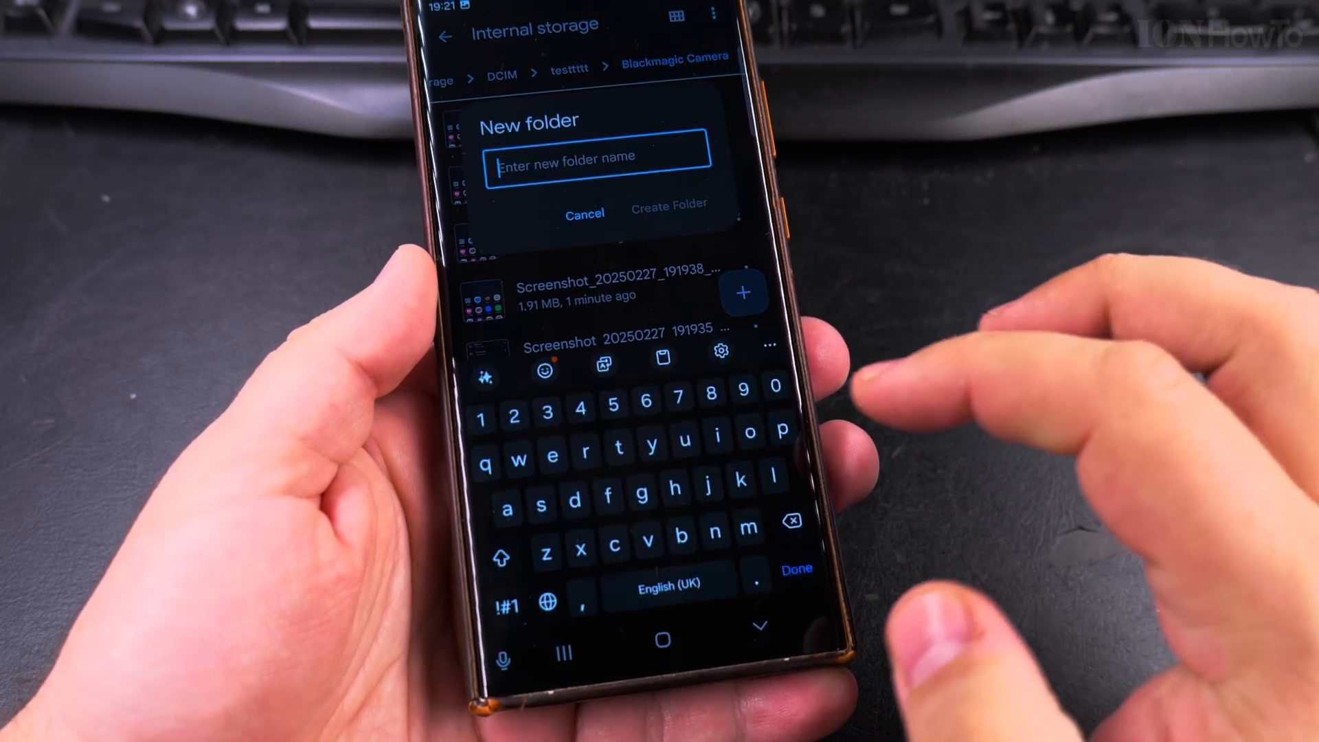
pyautogui.write('rrrrr')
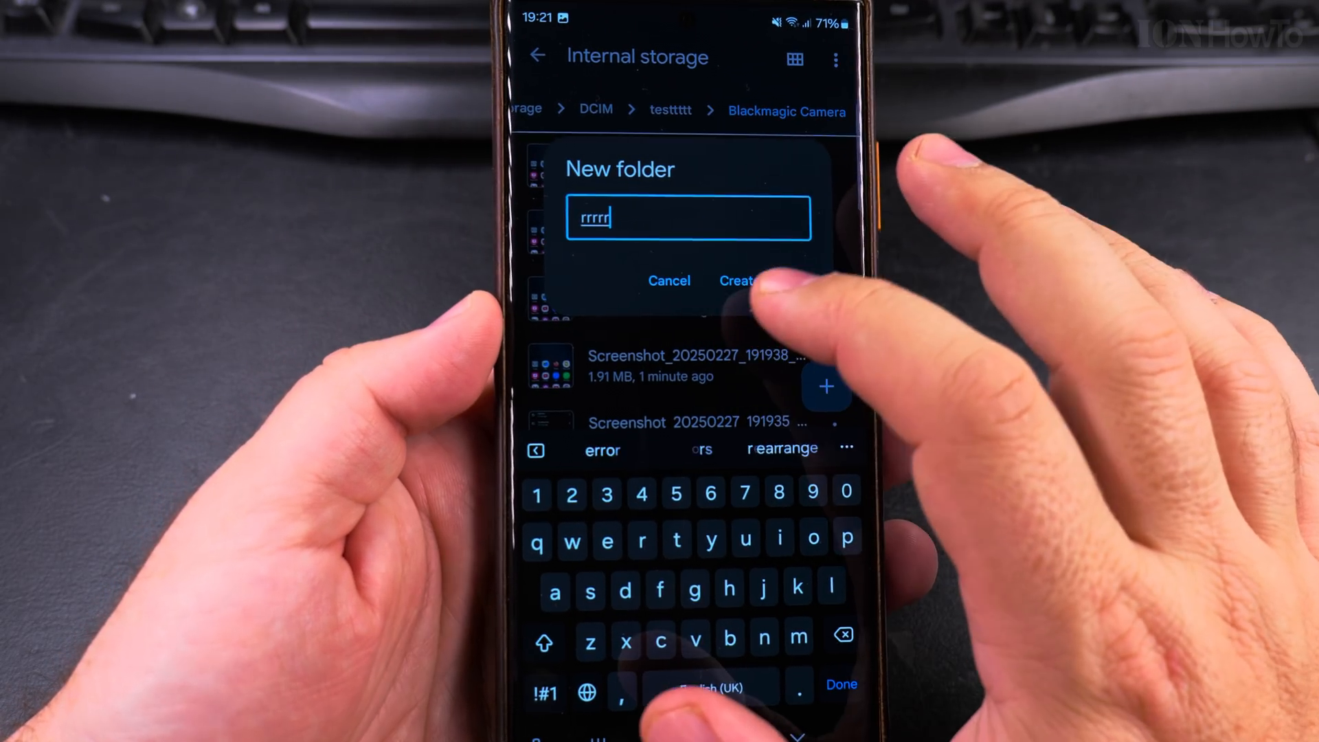
pyautogui.click(736, 281)
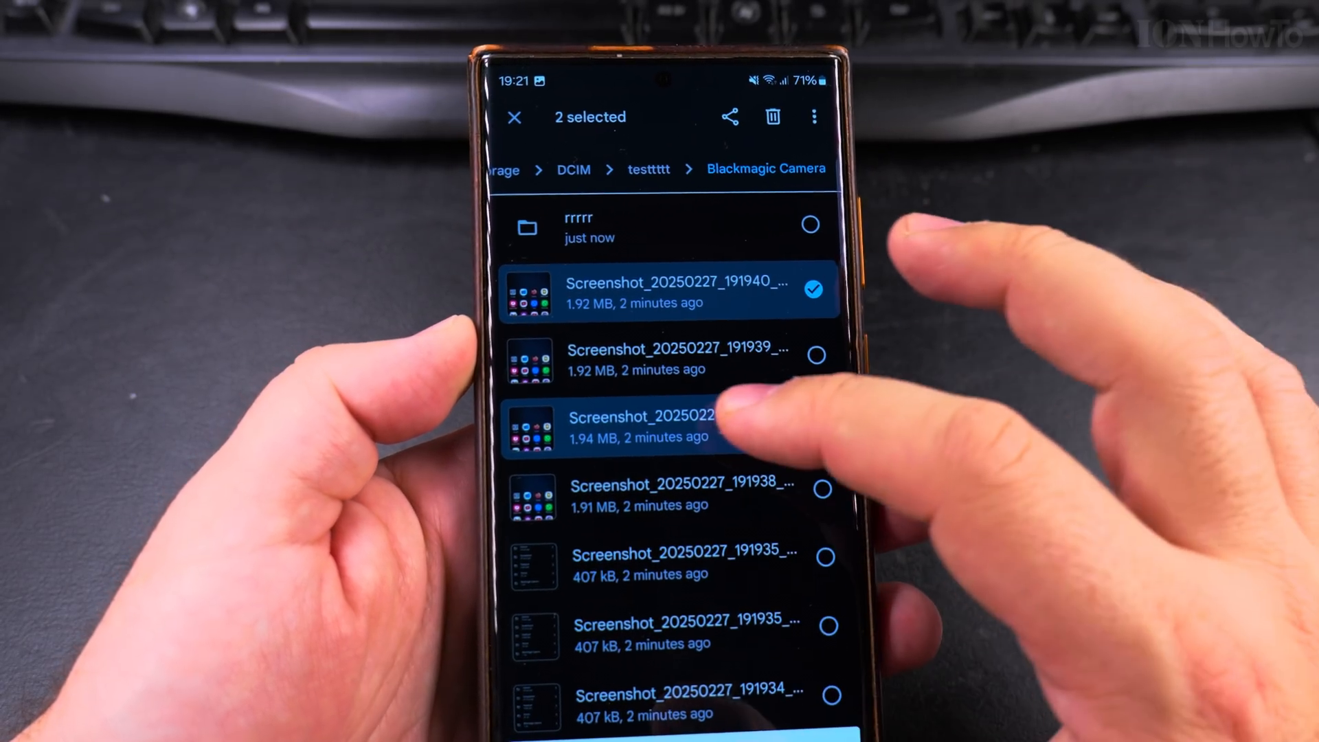
# Step: Select four screenshots and confirm moving the 4 files to the bin
pyautogui.click(514, 117)
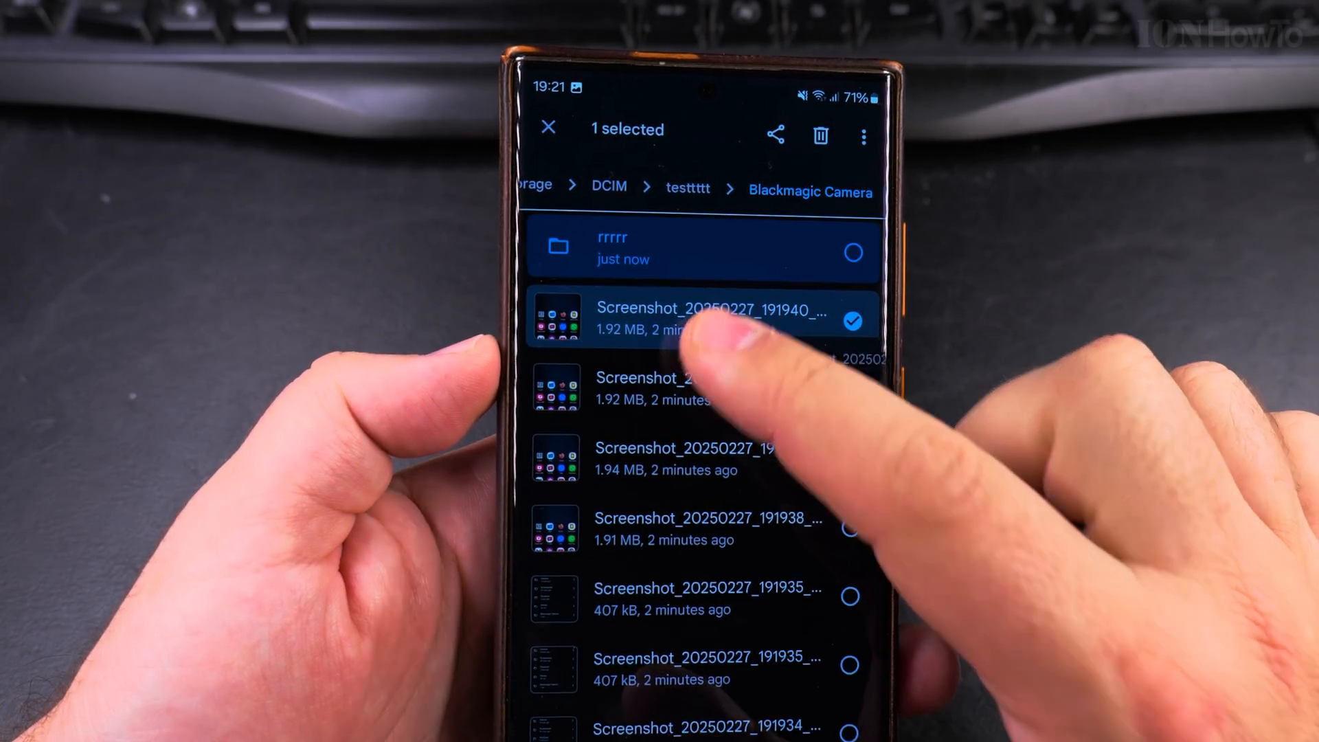
pyautogui.click(690, 412)
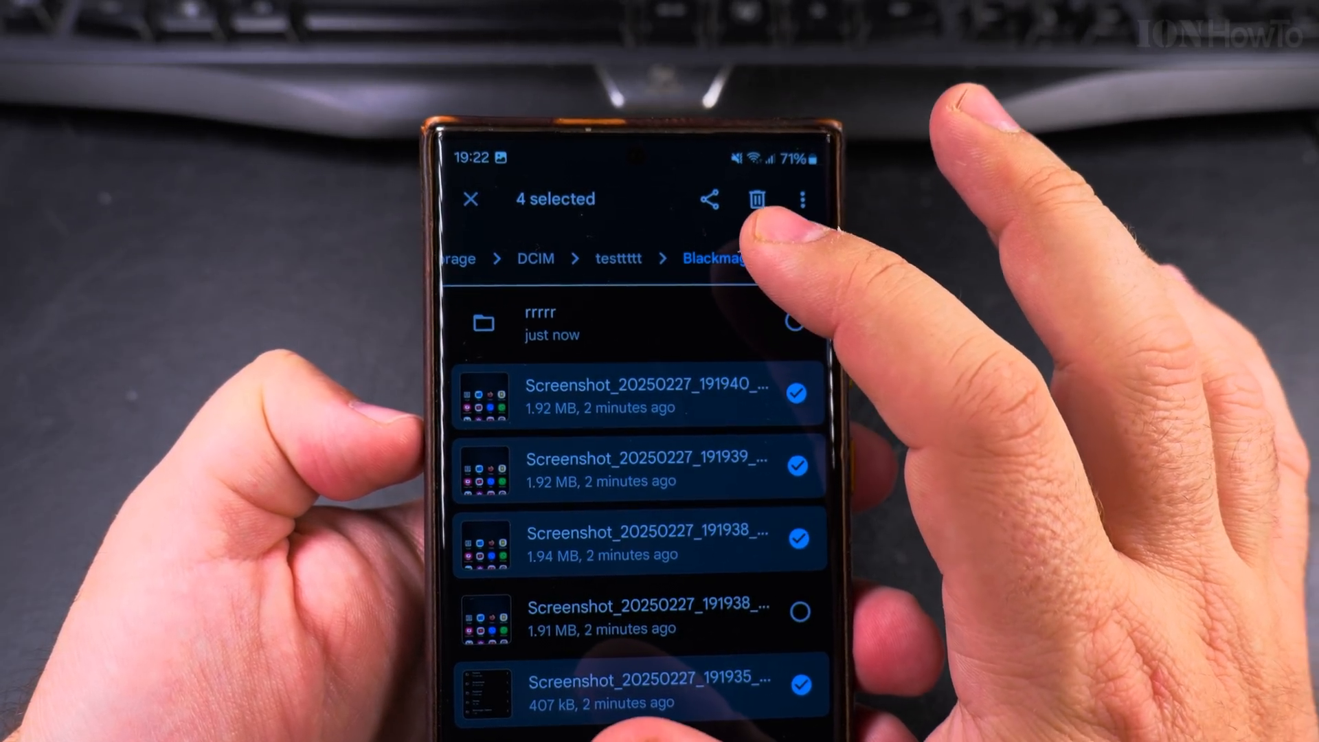
pyautogui.click(756, 197)
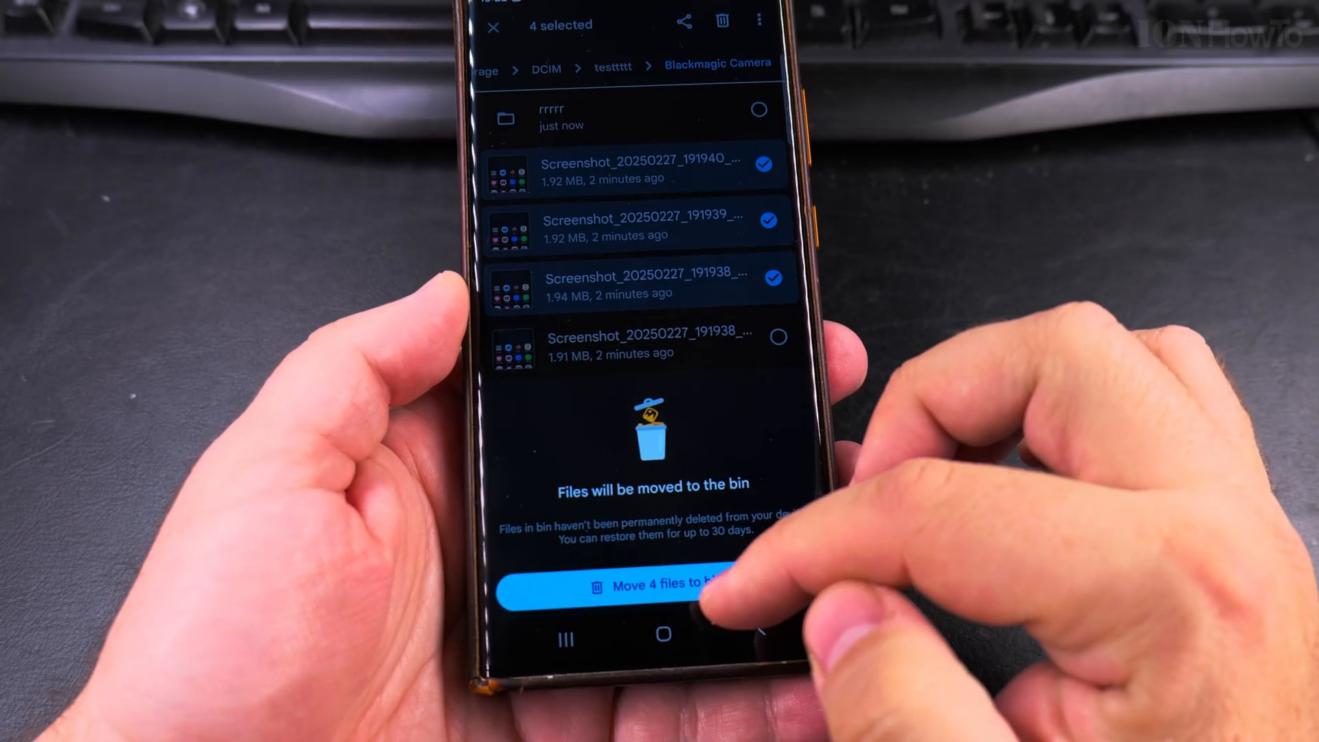
pyautogui.click(654, 584)
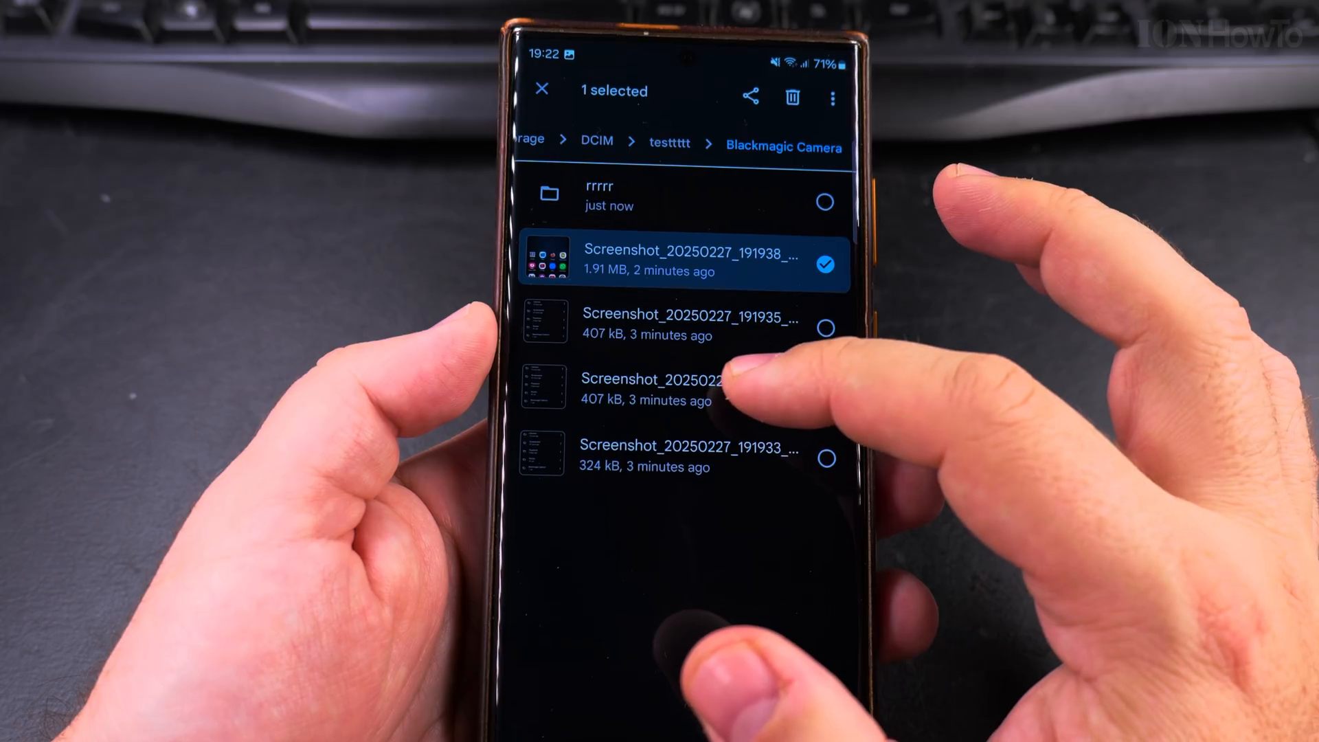
# Step: Select two screenshots and permanently delete them via the more-actions menu
pyautogui.click(673, 379)
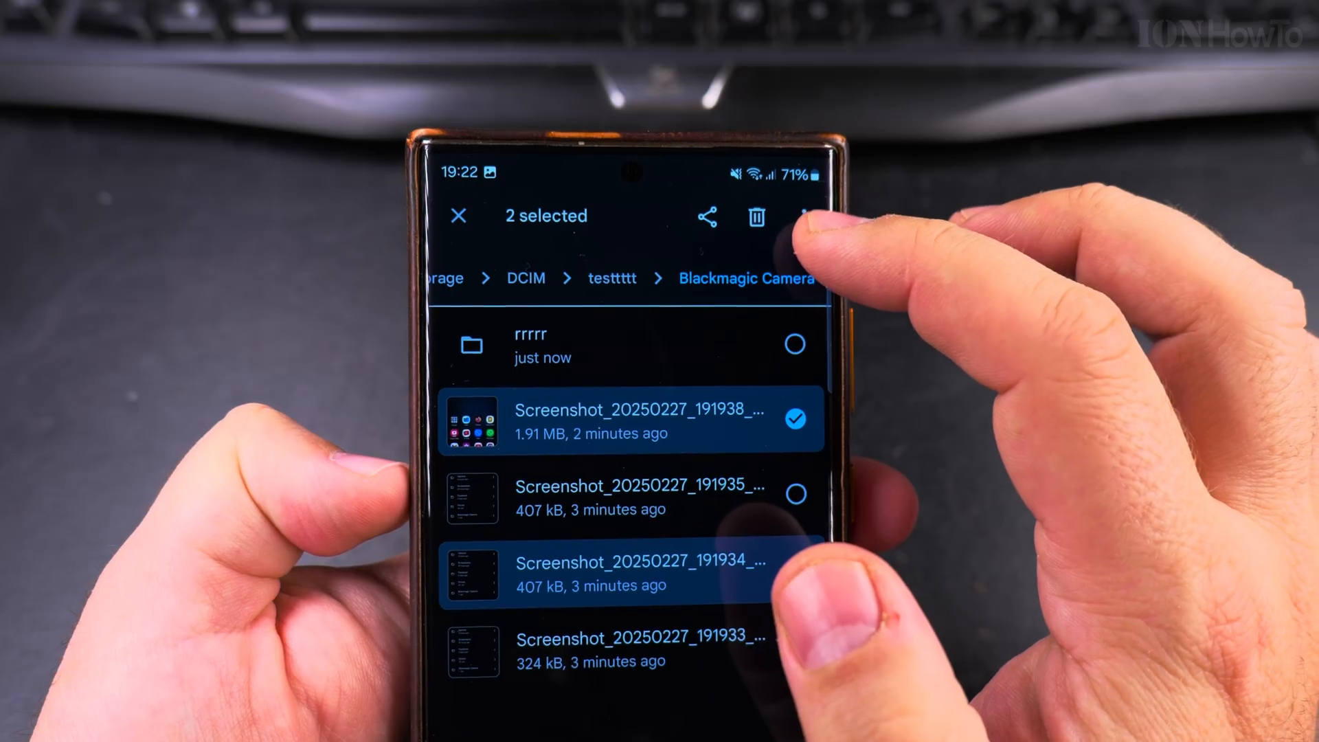
pyautogui.click(808, 216)
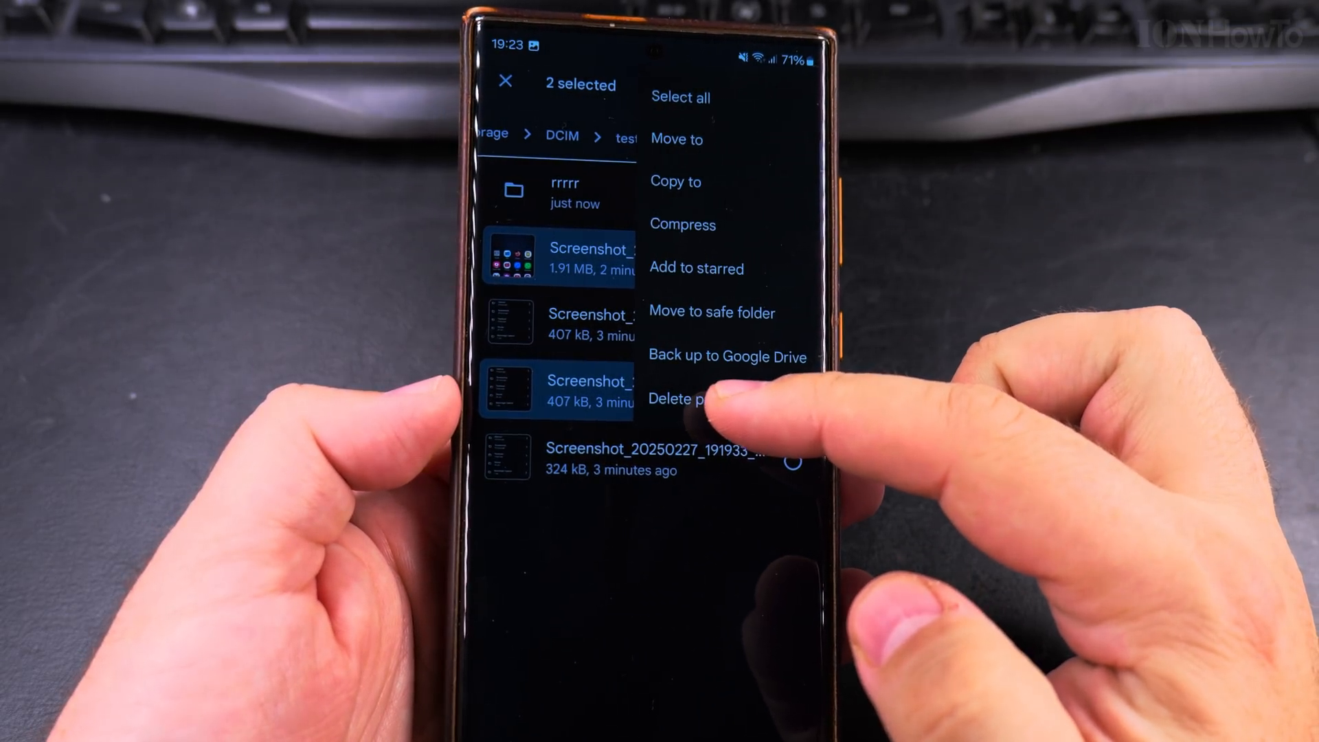
pyautogui.click(682, 399)
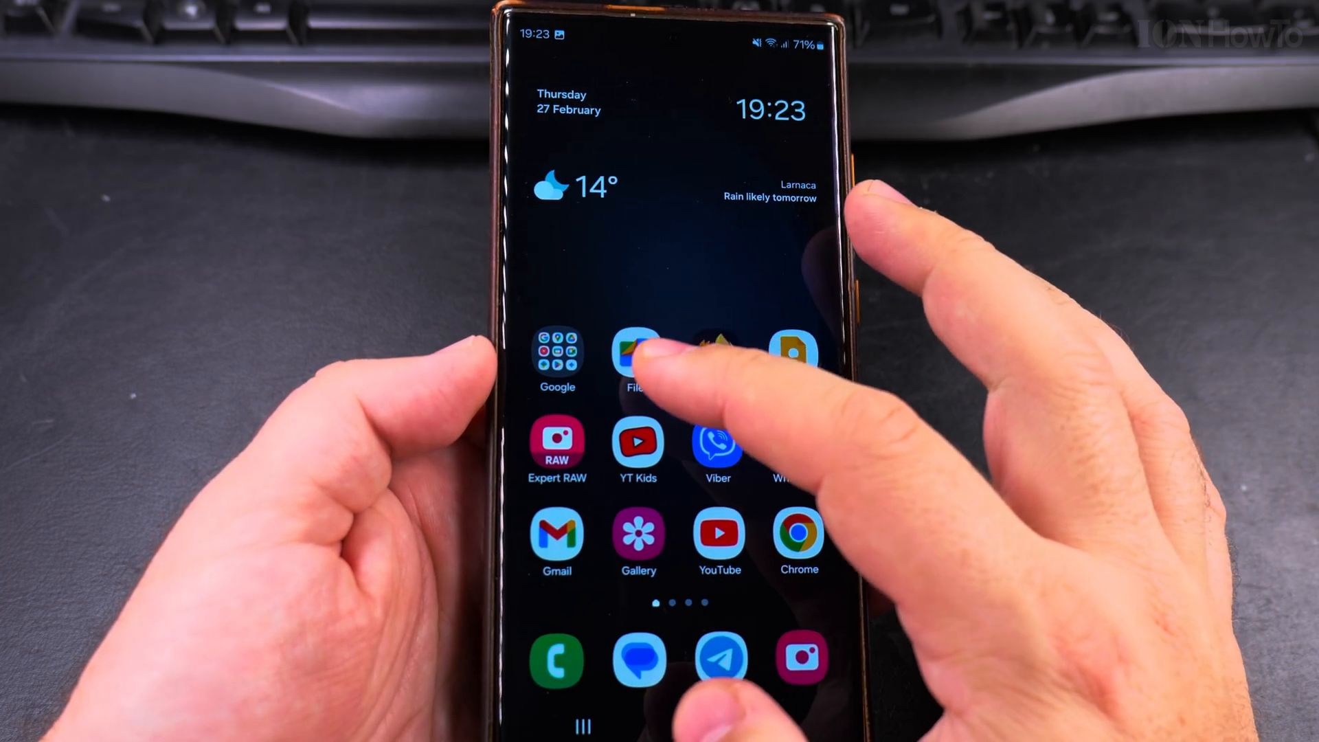
# Step: Reopen Files, select the 30-days-left group in the Bin and restore the four screenshots
pyautogui.click(636, 353)
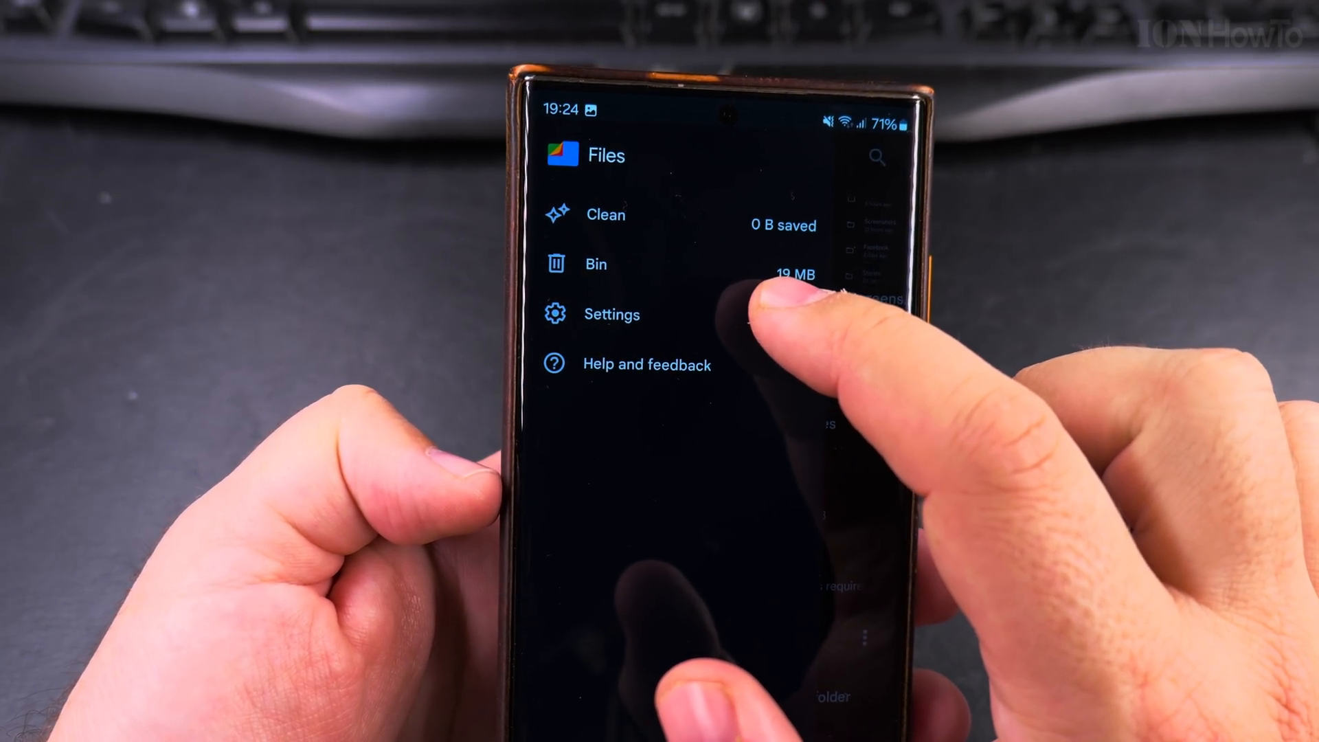
pyautogui.click(595, 264)
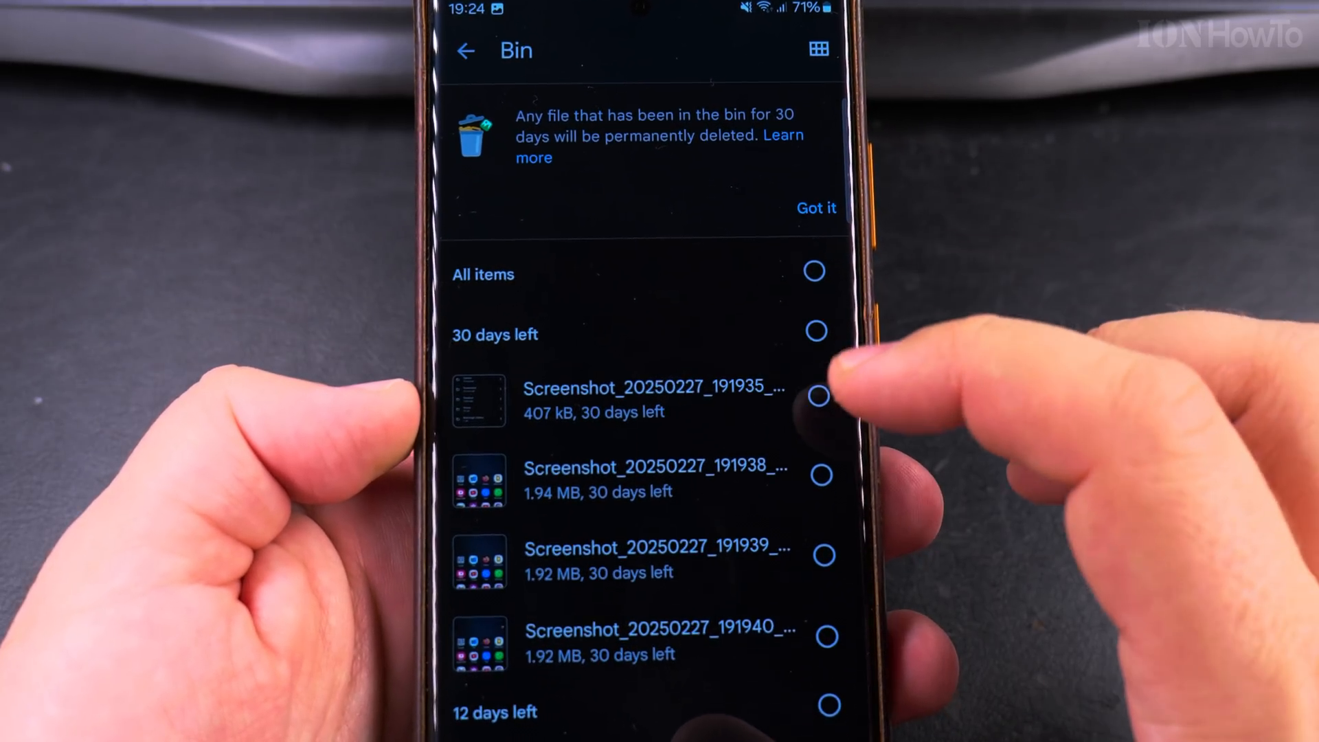
pyautogui.click(819, 463)
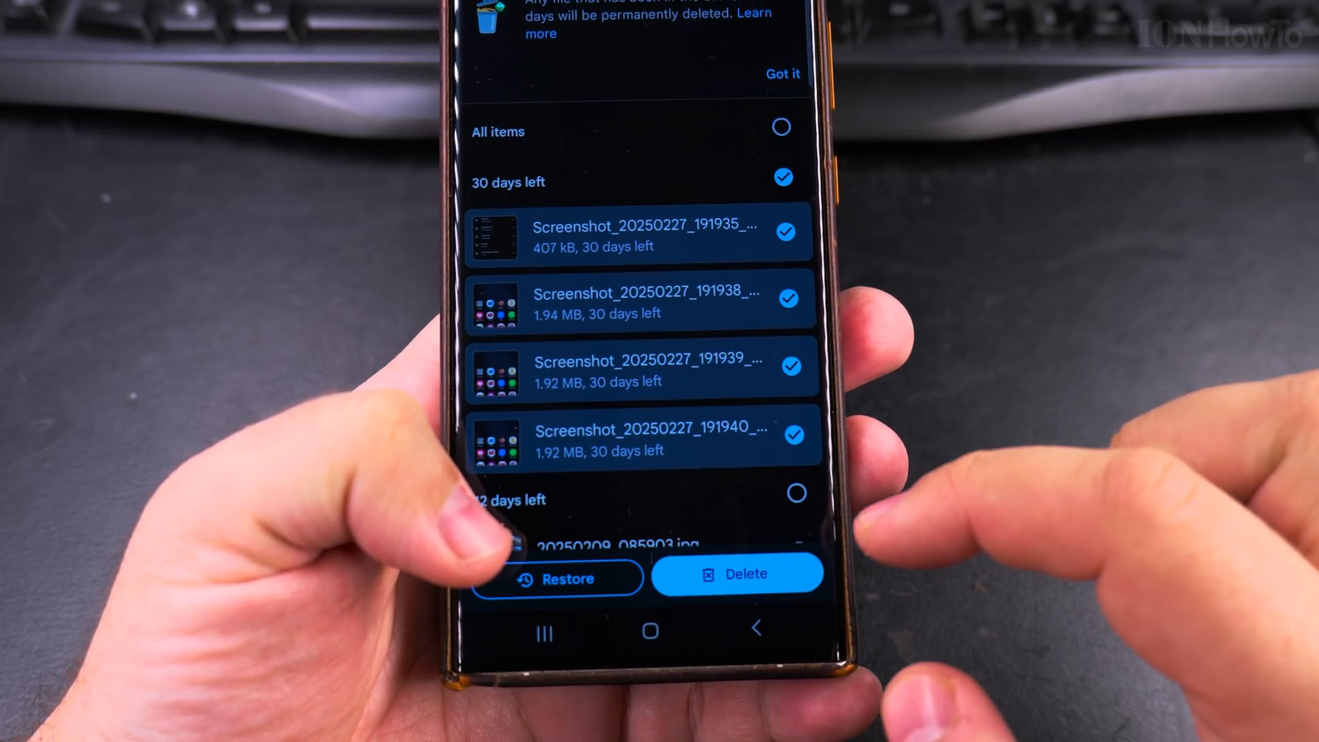
pyautogui.click(558, 578)
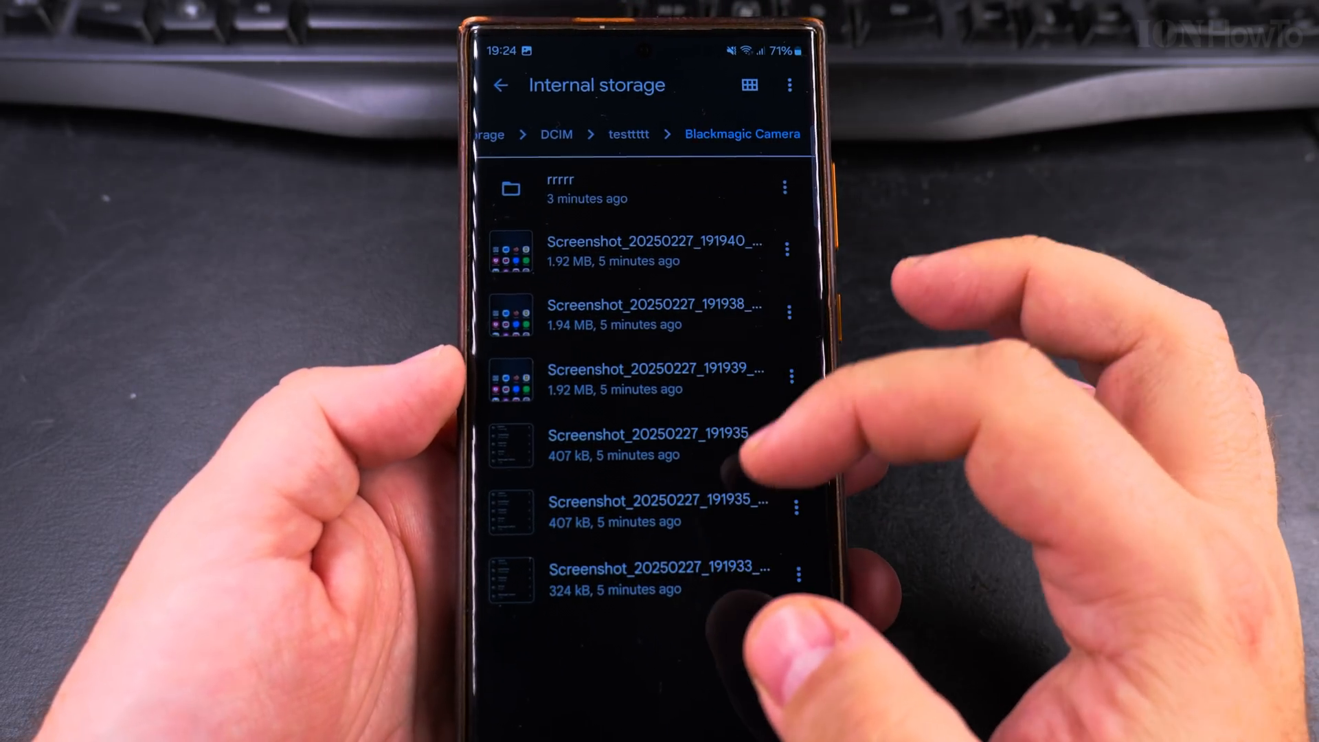
# Step: Select the rrrrr folder and confirm its permanent deletion
pyautogui.click(639, 578)
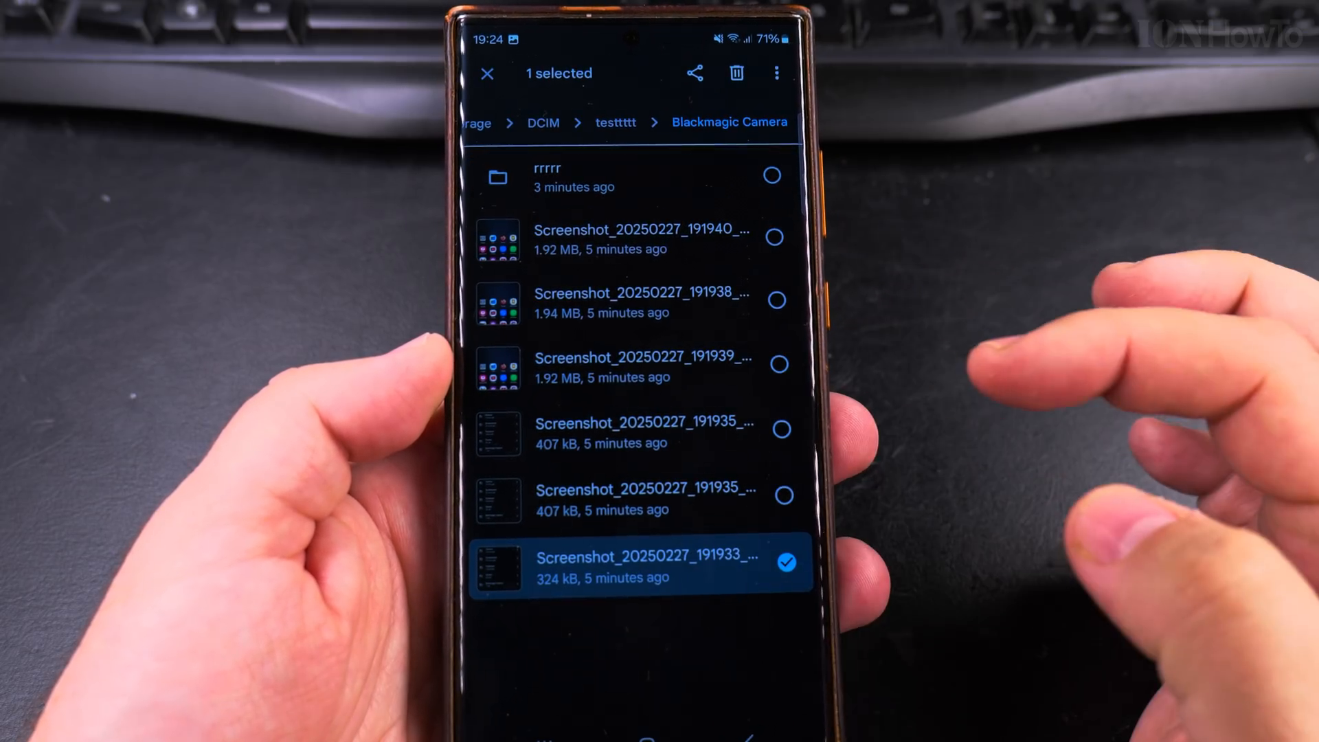
pyautogui.click(767, 174)
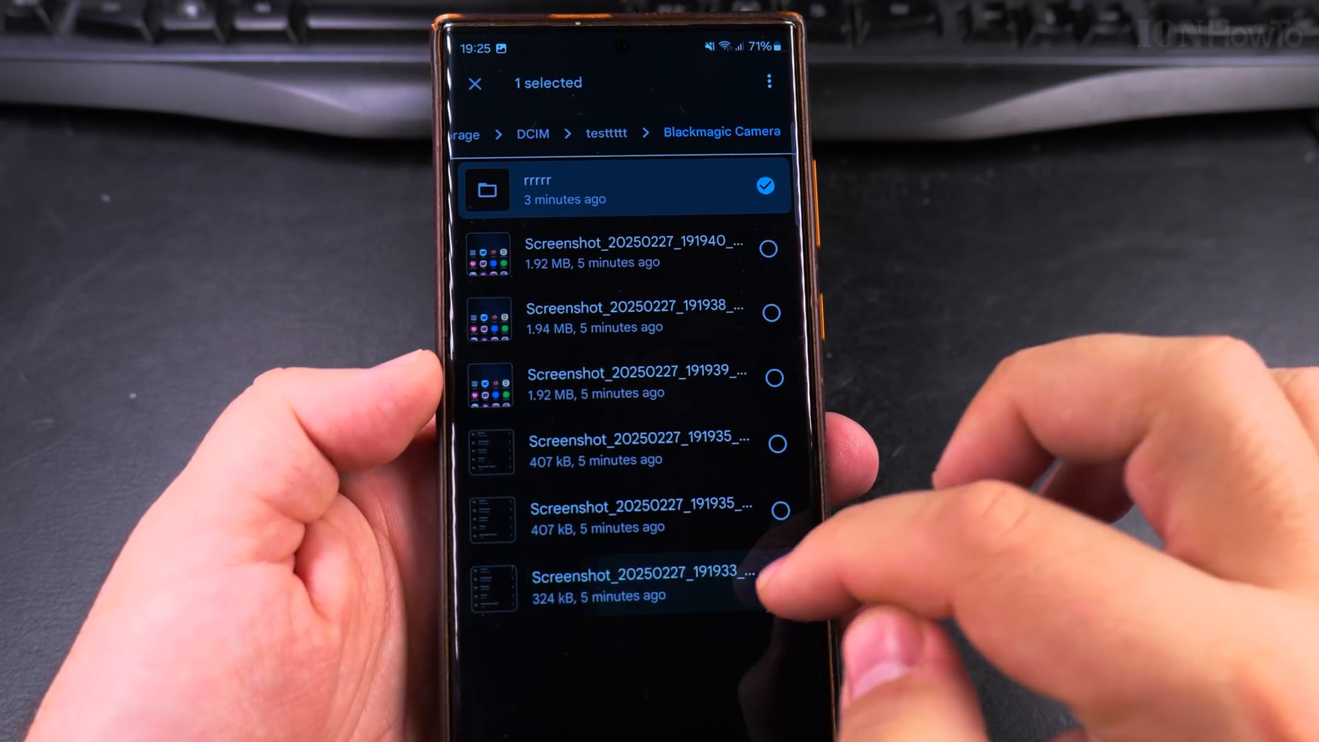
pyautogui.click(767, 81)
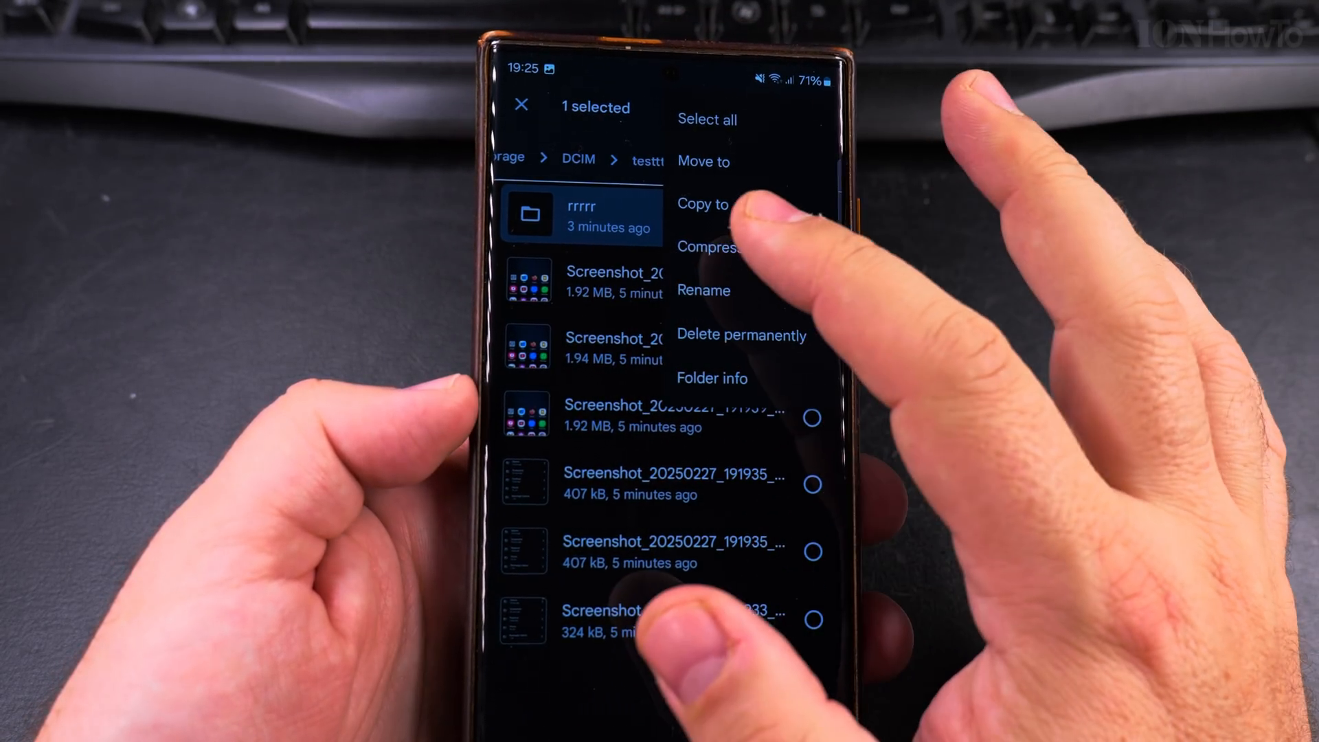
pyautogui.click(740, 336)
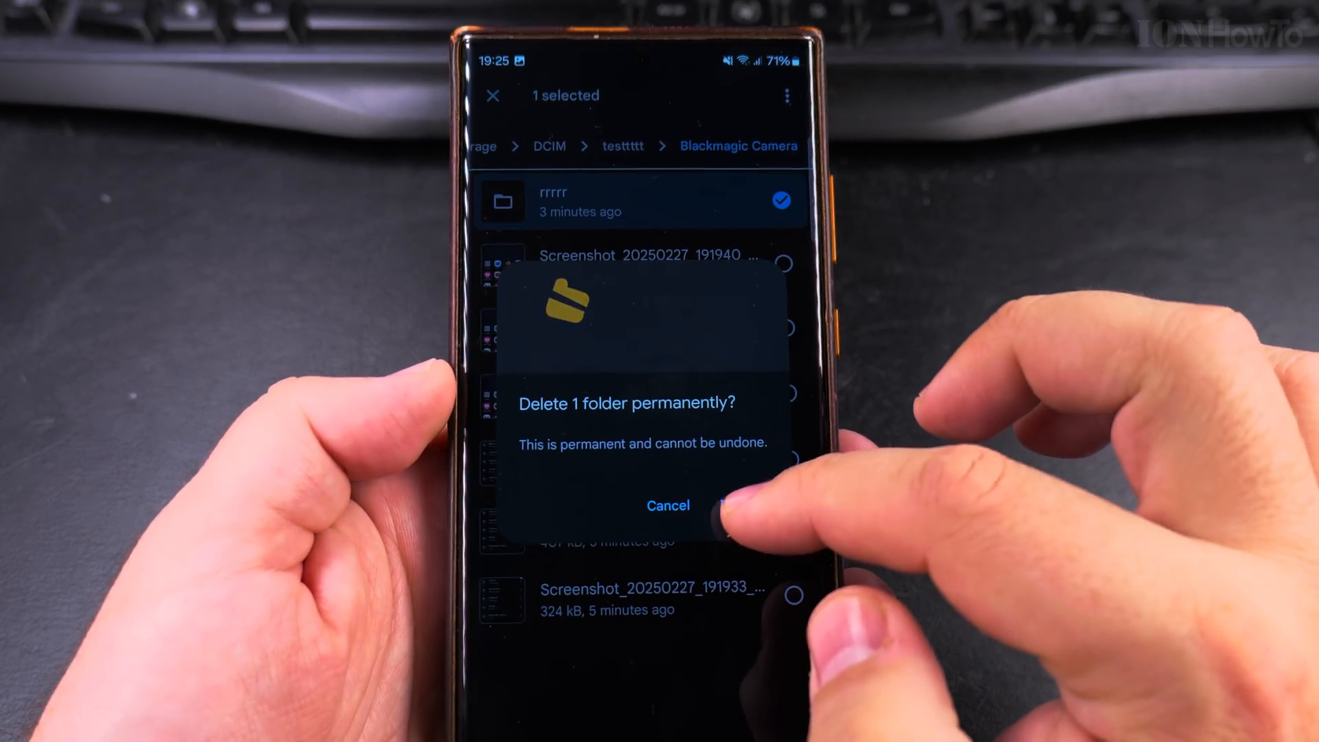
pyautogui.click(745, 504)
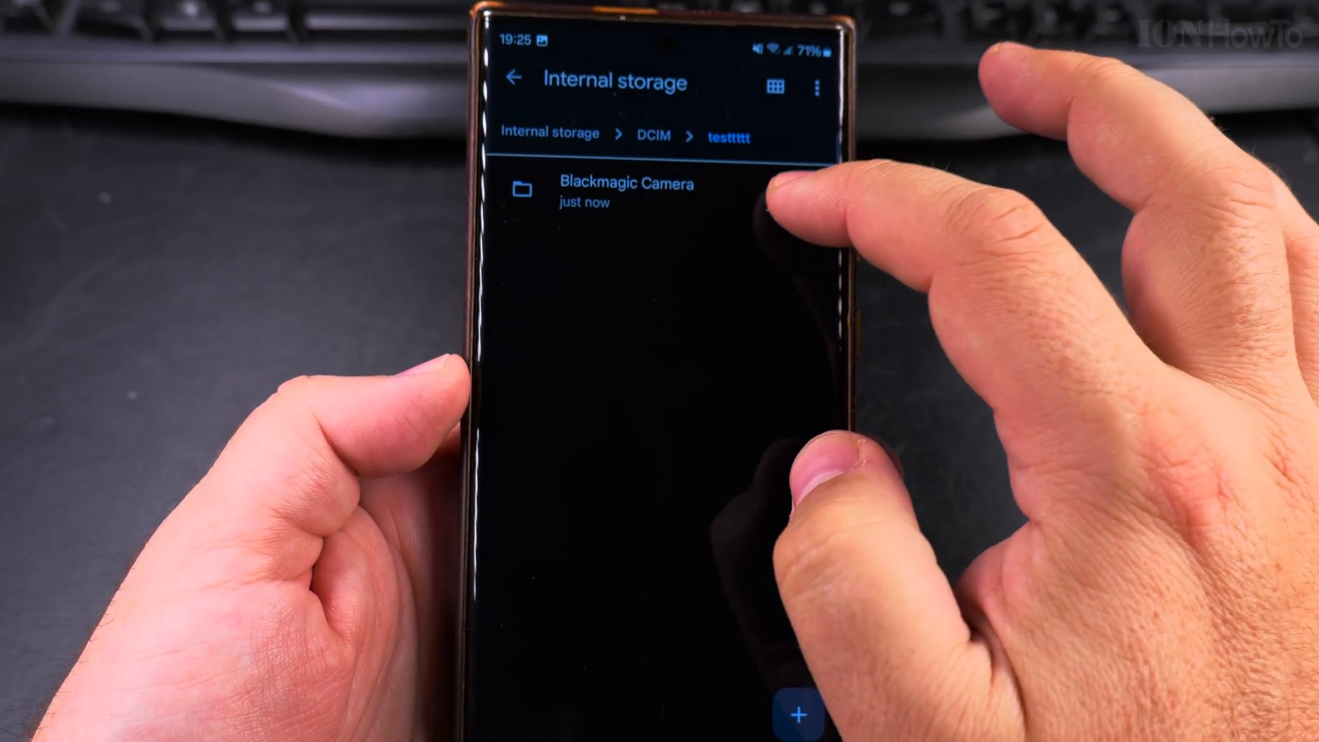
# Step: Return to DCIM and permanently delete the testtttt folder from its options menu
pyautogui.click(778, 186)
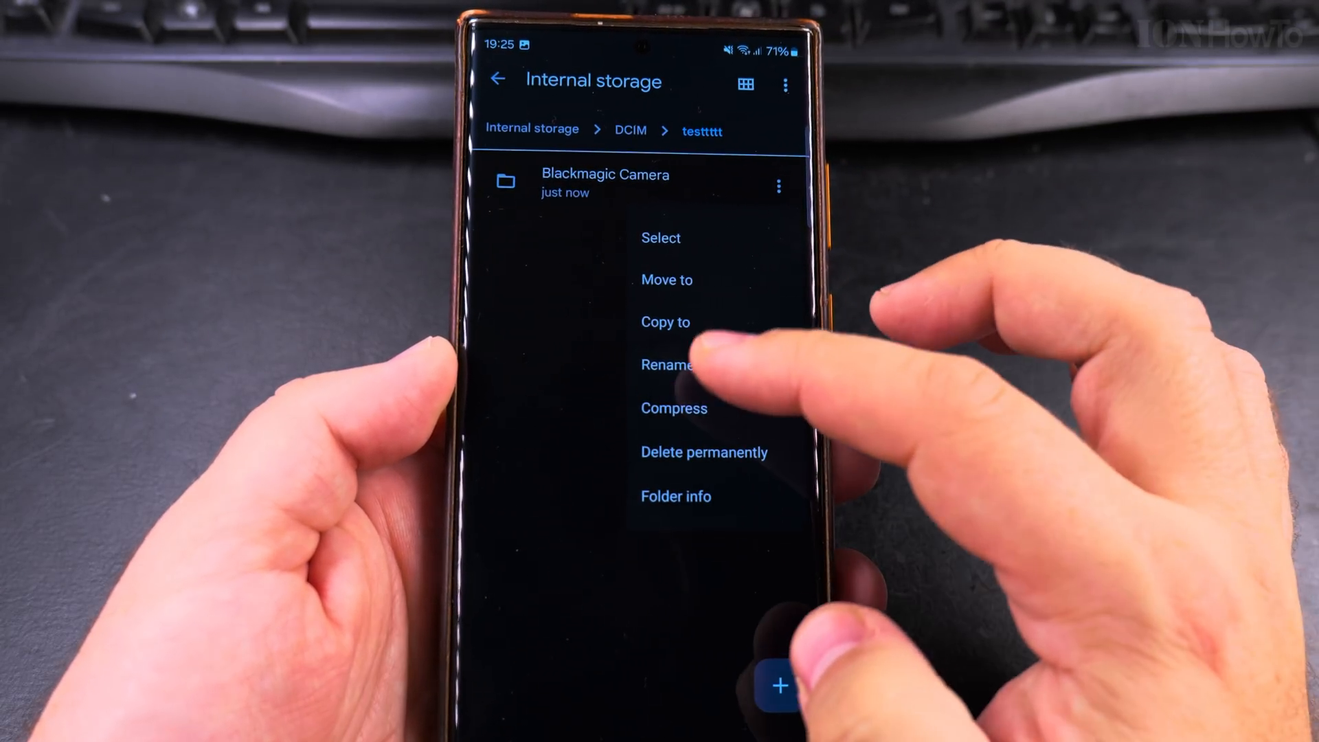
pyautogui.click(704, 452)
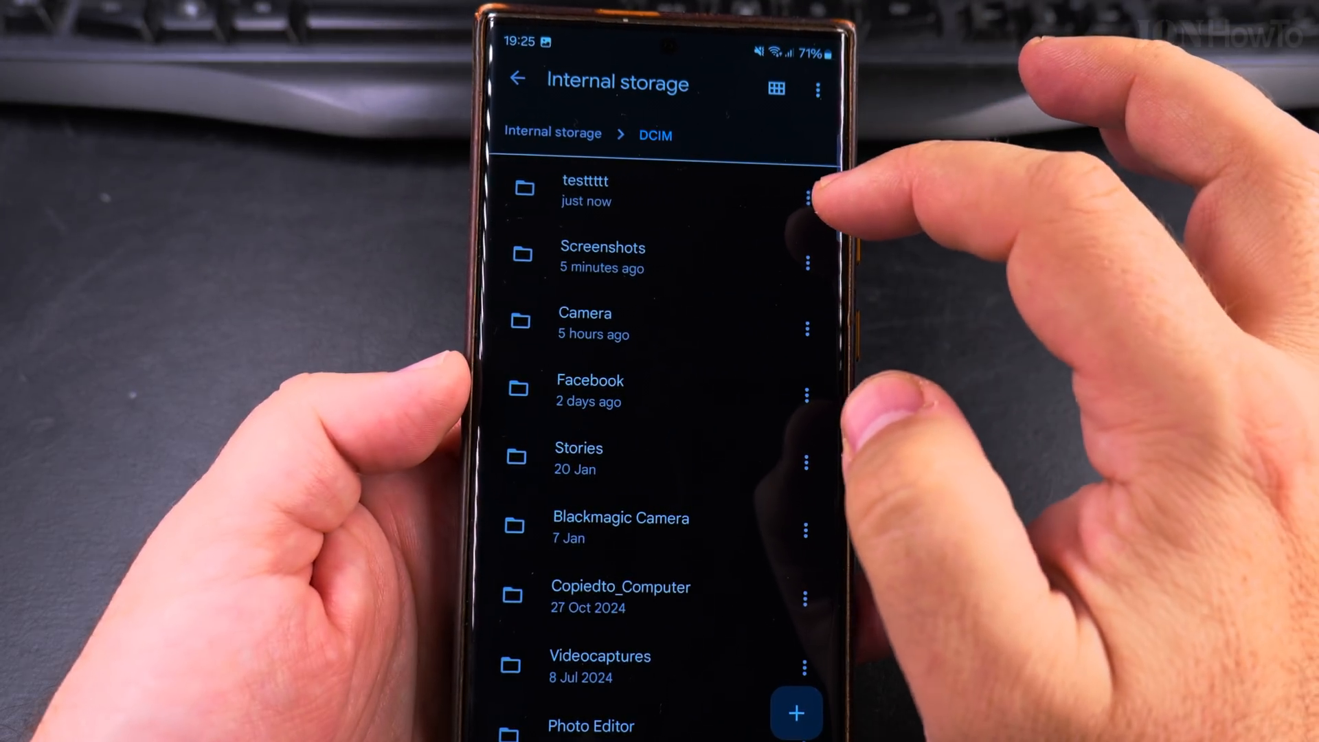
pyautogui.click(808, 198)
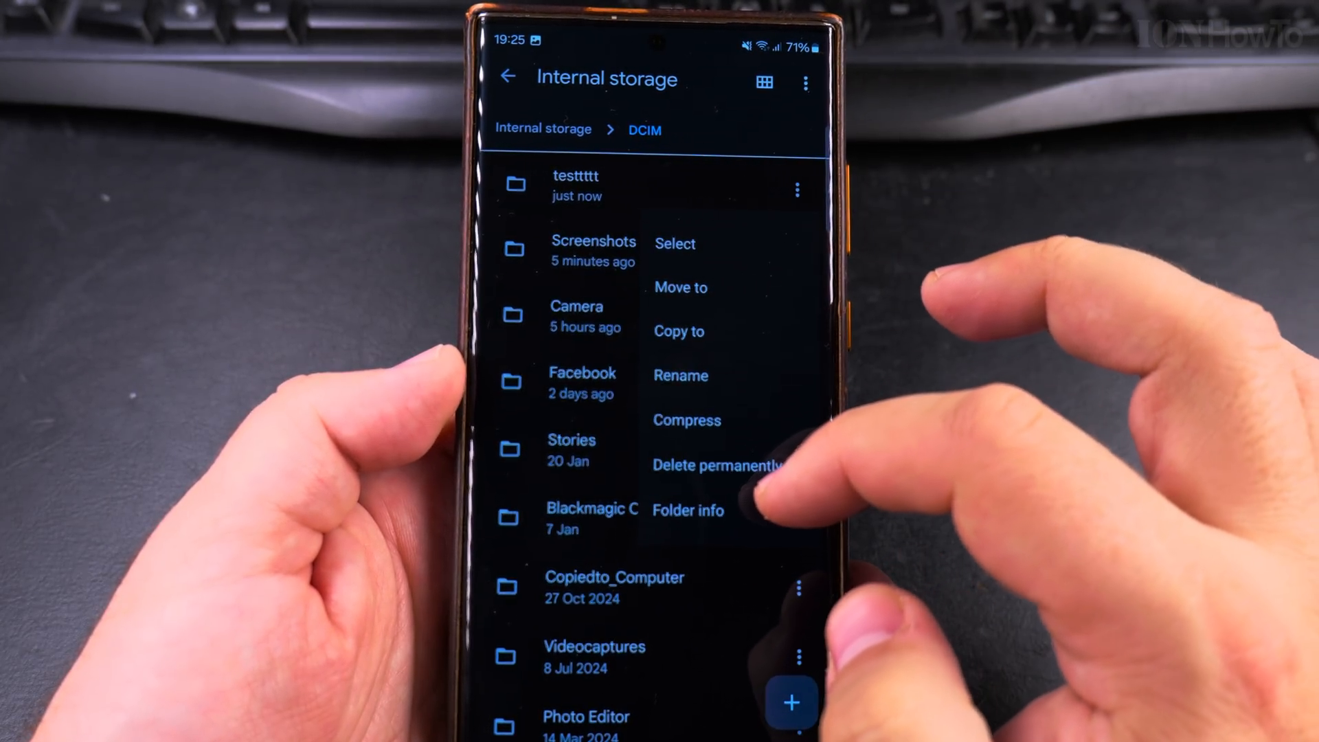
pyautogui.click(717, 466)
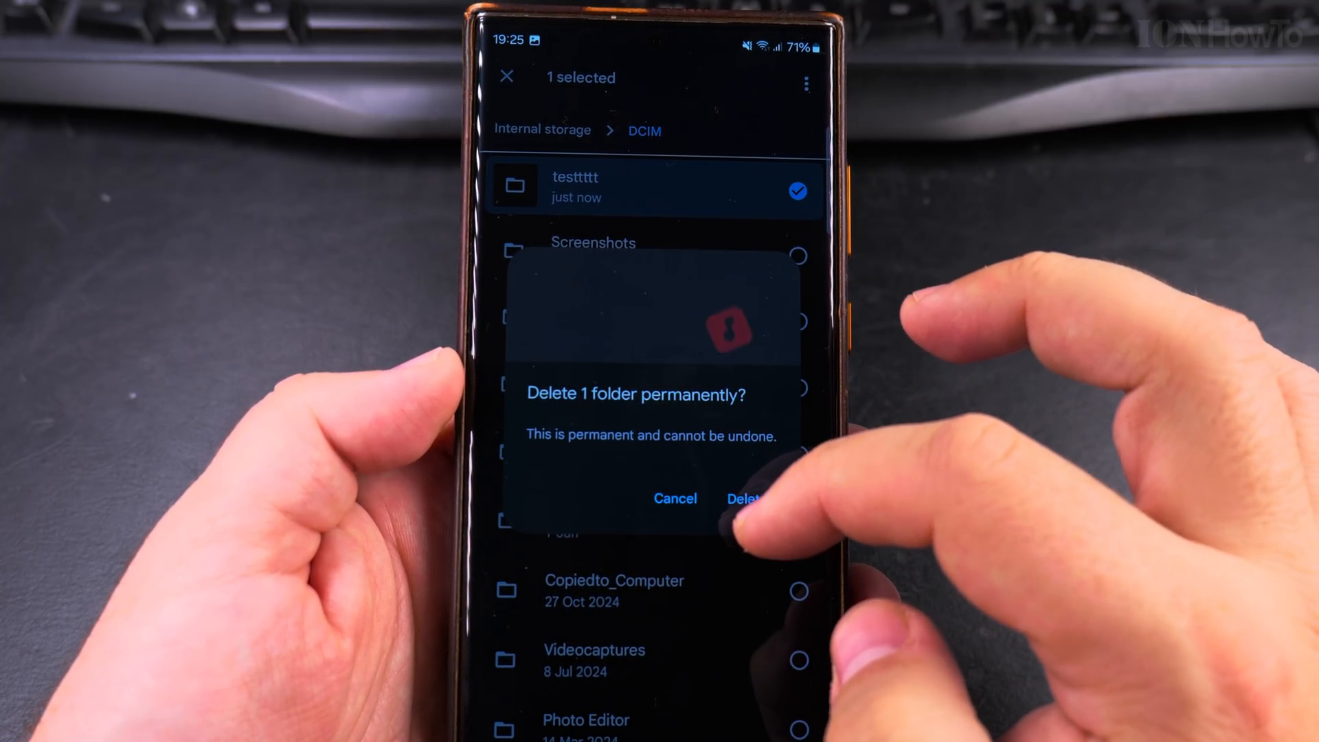
pyautogui.click(743, 498)
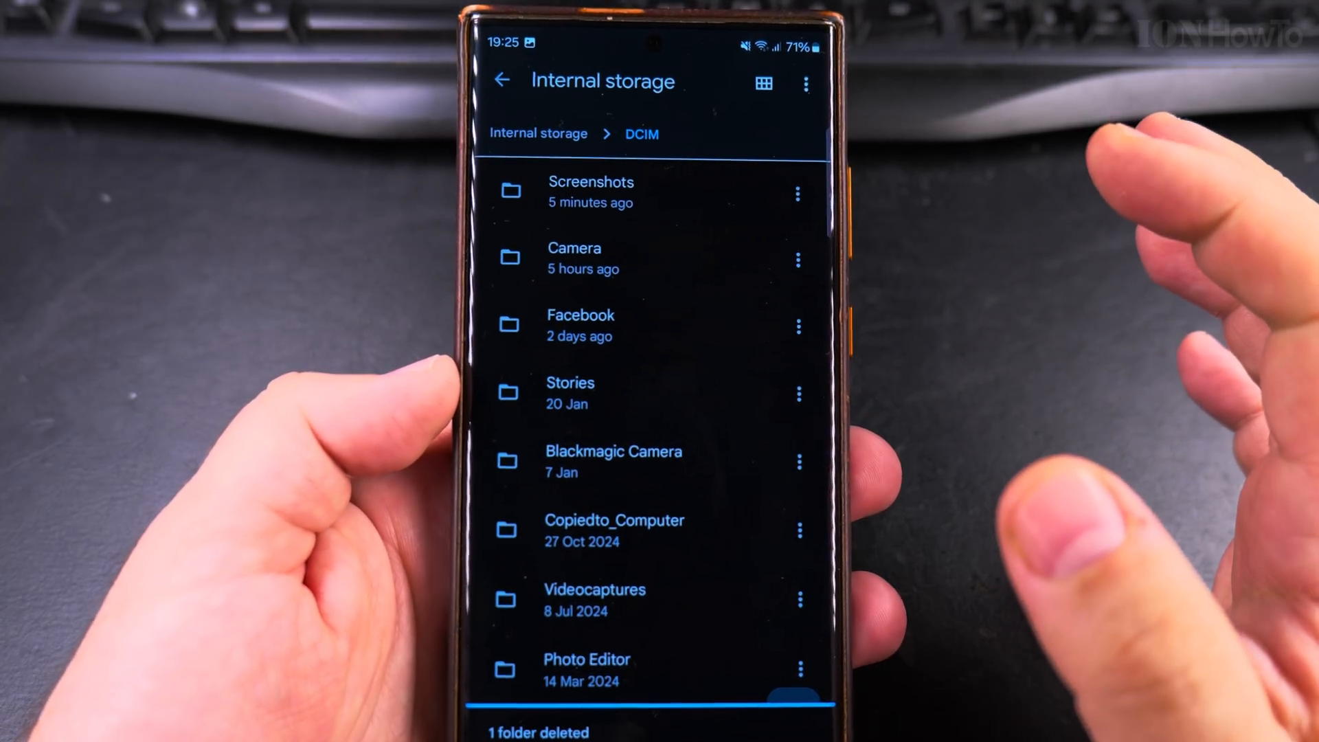